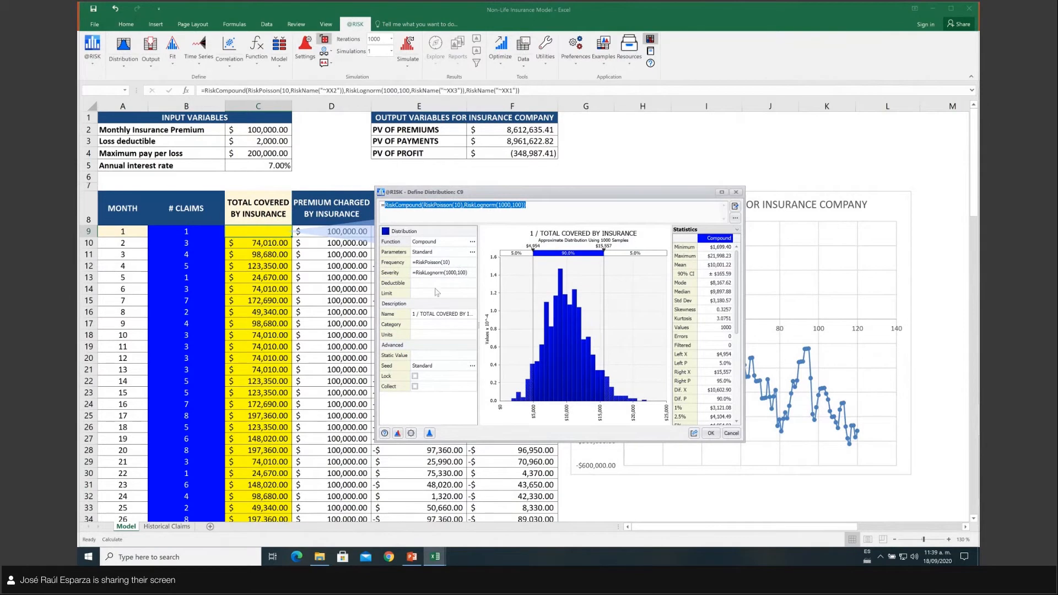
mouse_move(439, 291)
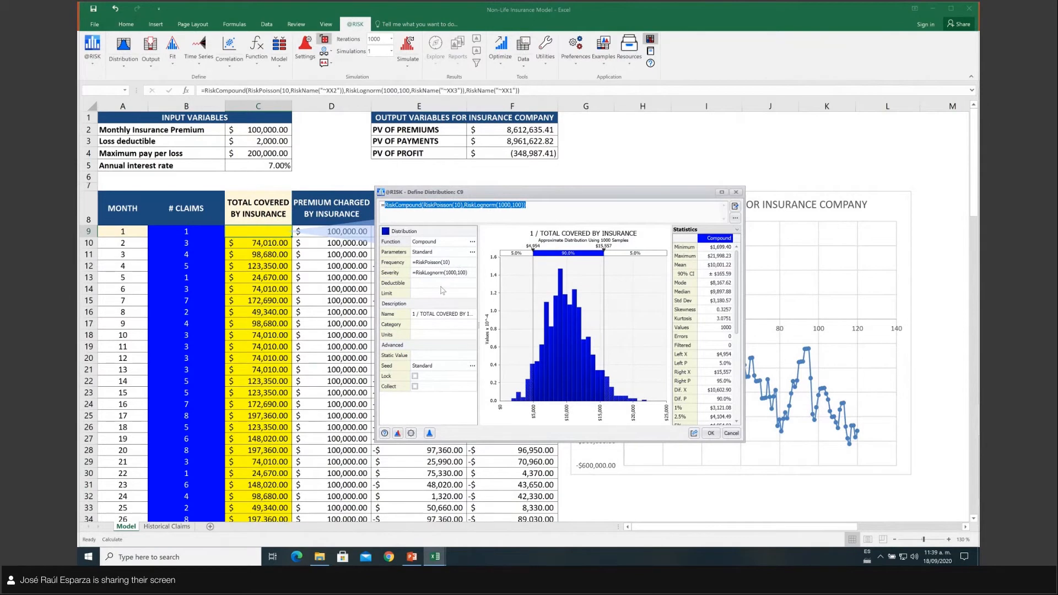
mouse_move(449, 265)
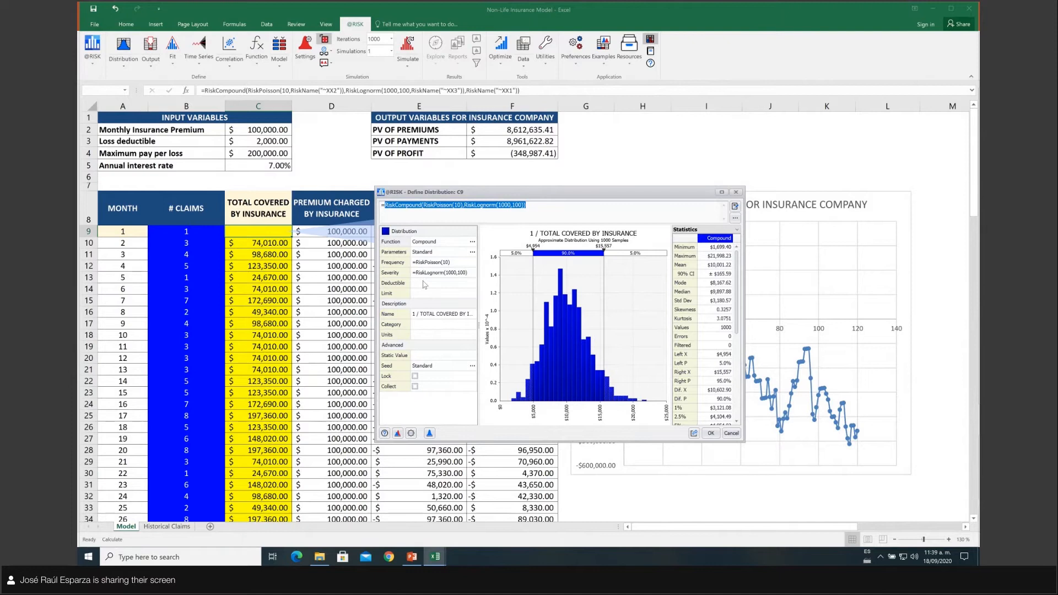
mouse_move(421, 298)
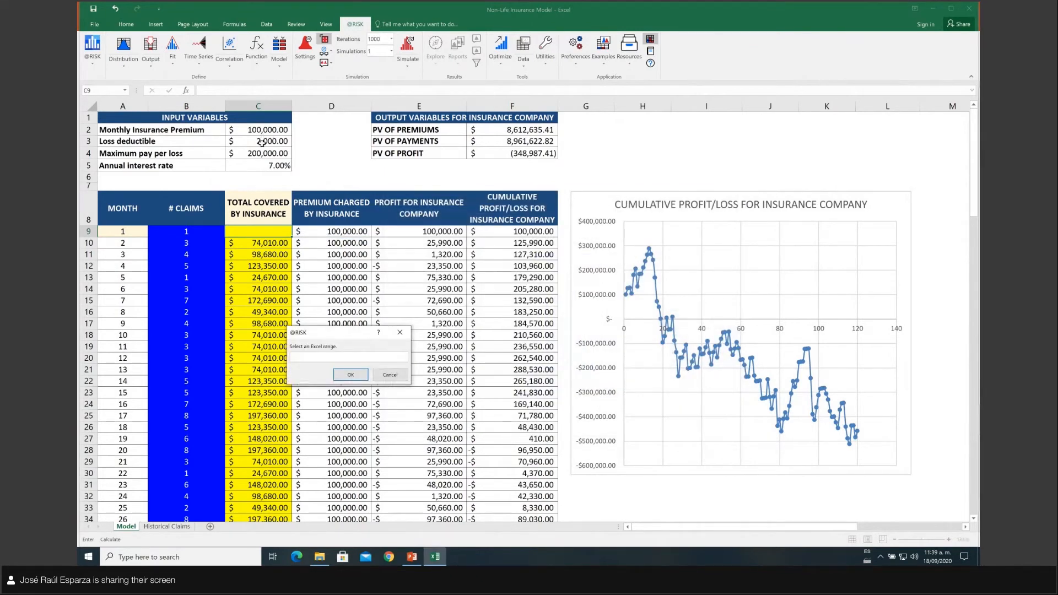
Step: Set the compound distribution's deductible to C3 and its limit to C4
click(350, 375)
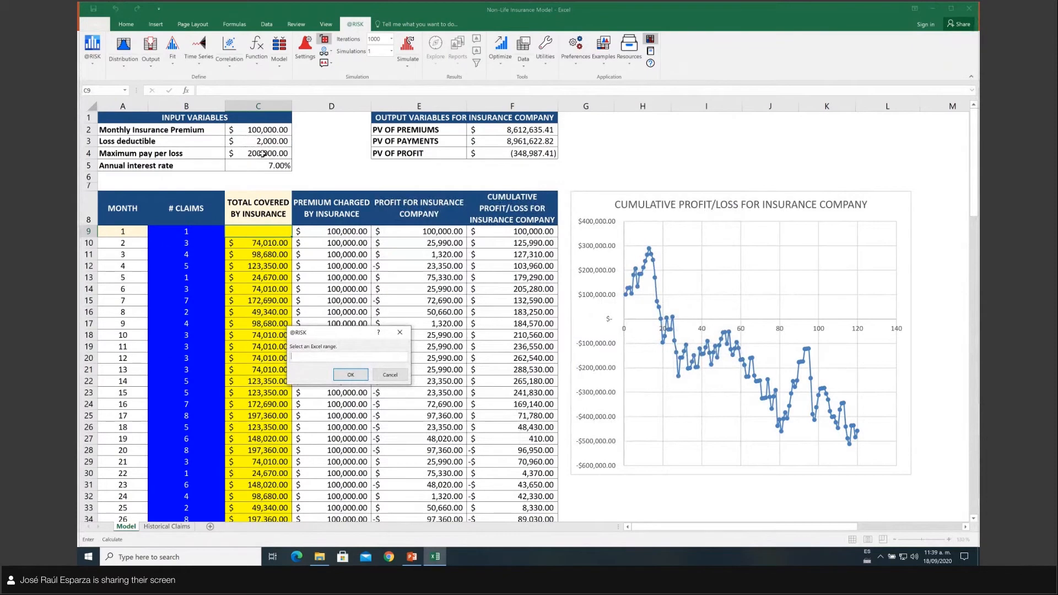
click(258, 153)
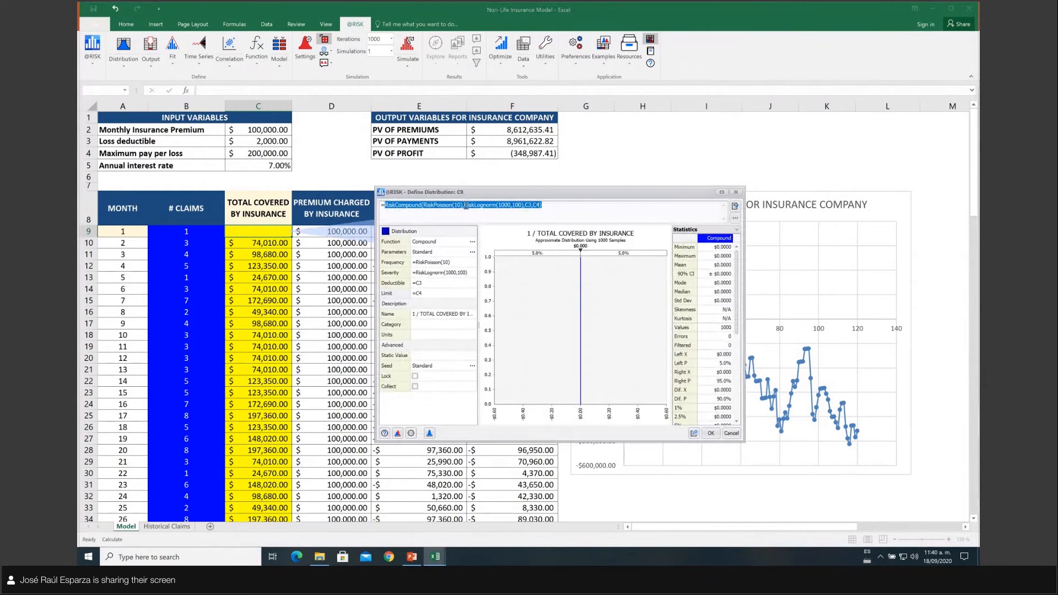
mouse_move(618, 322)
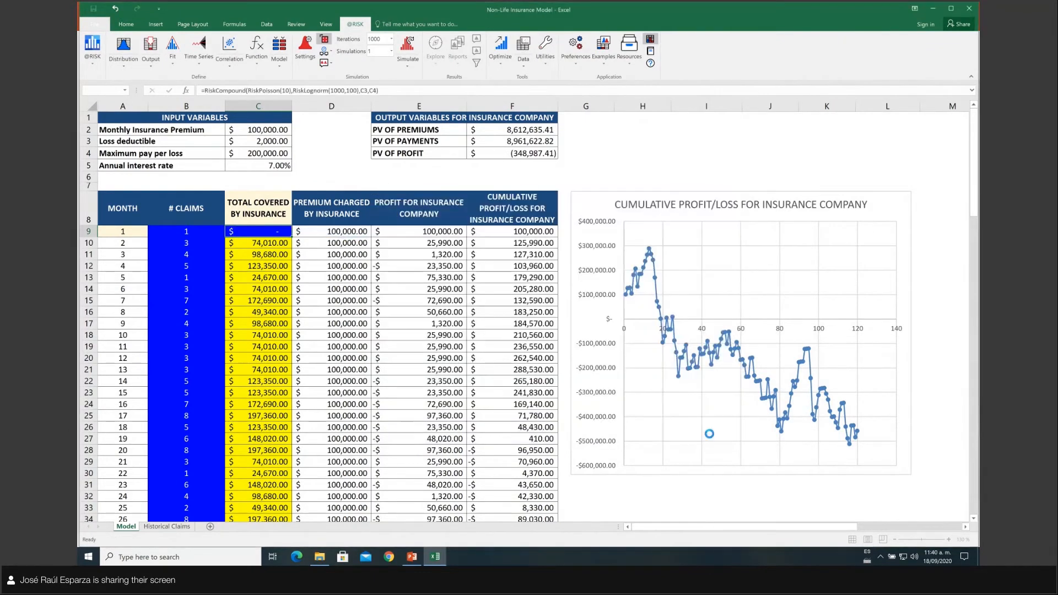
Step: Replace RiskPoisson(10) in C9 with a B9 frequency reference, checking the historical claims data
click(408, 48)
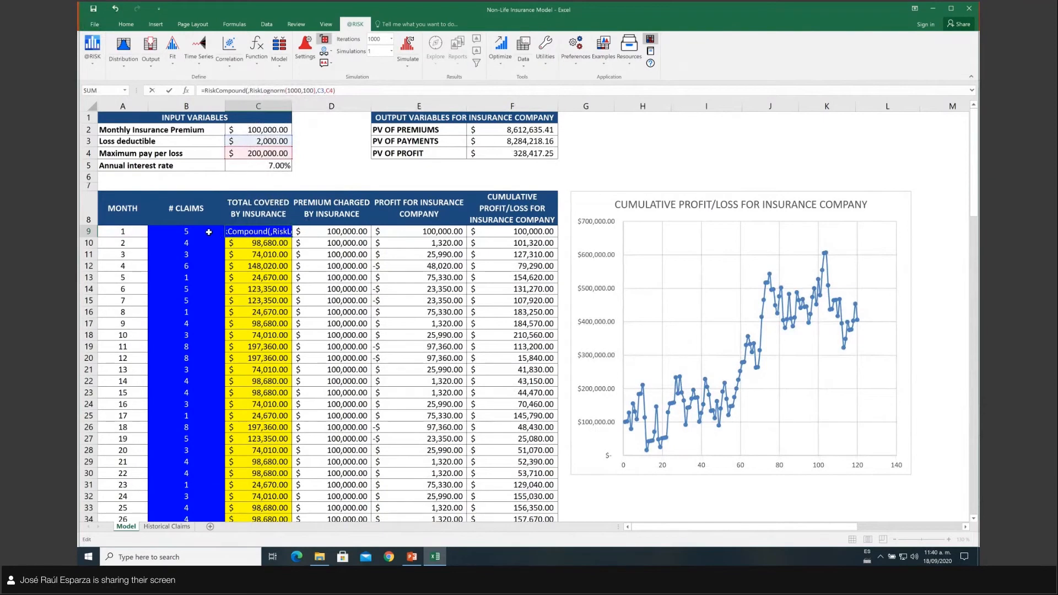
click(186, 231)
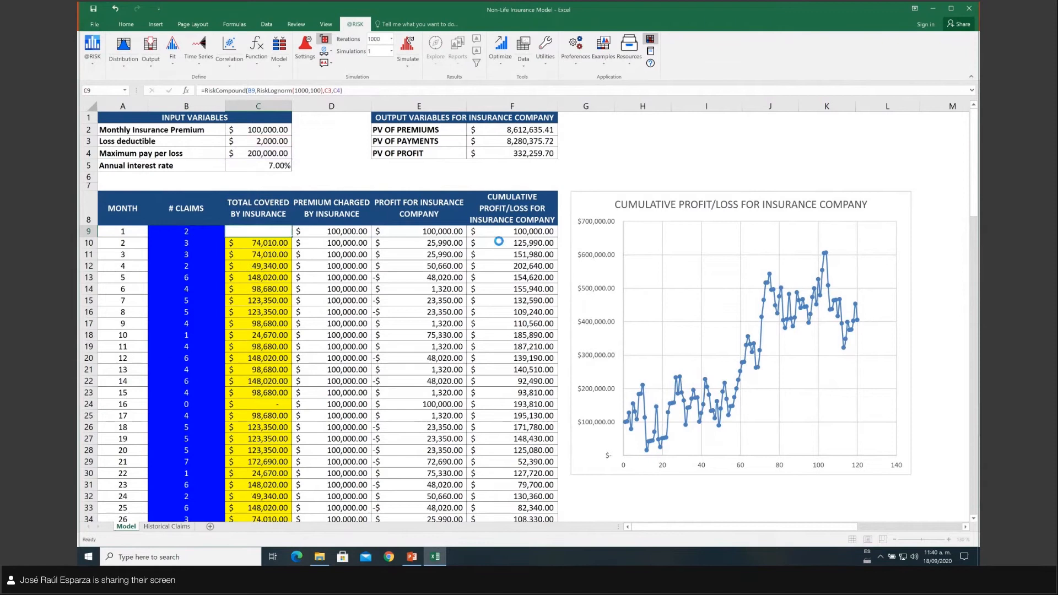
click(408, 47)
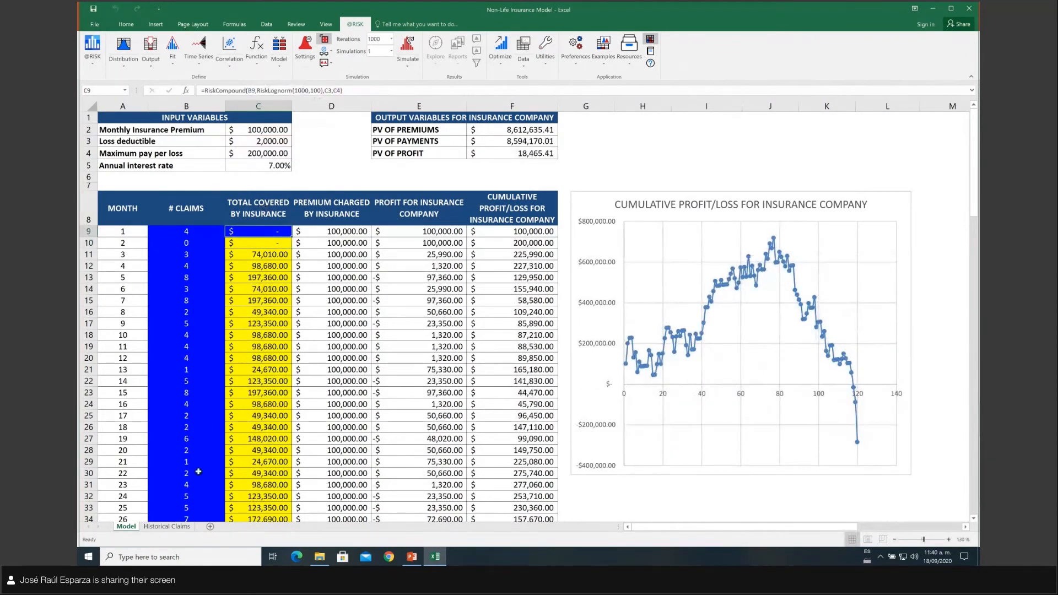
click(166, 526)
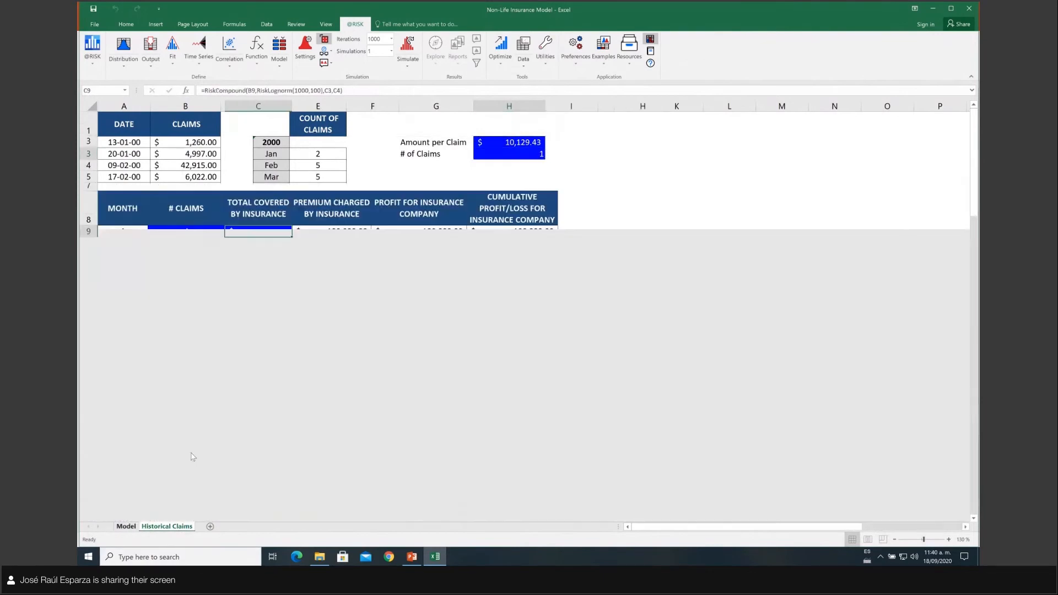
click(126, 526)
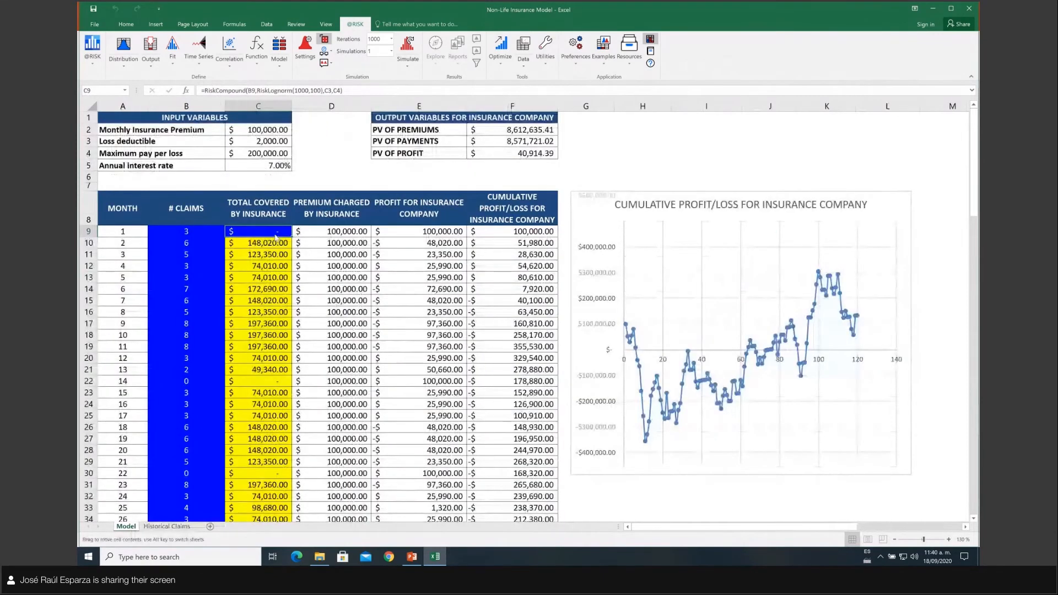
double_click(257, 231)
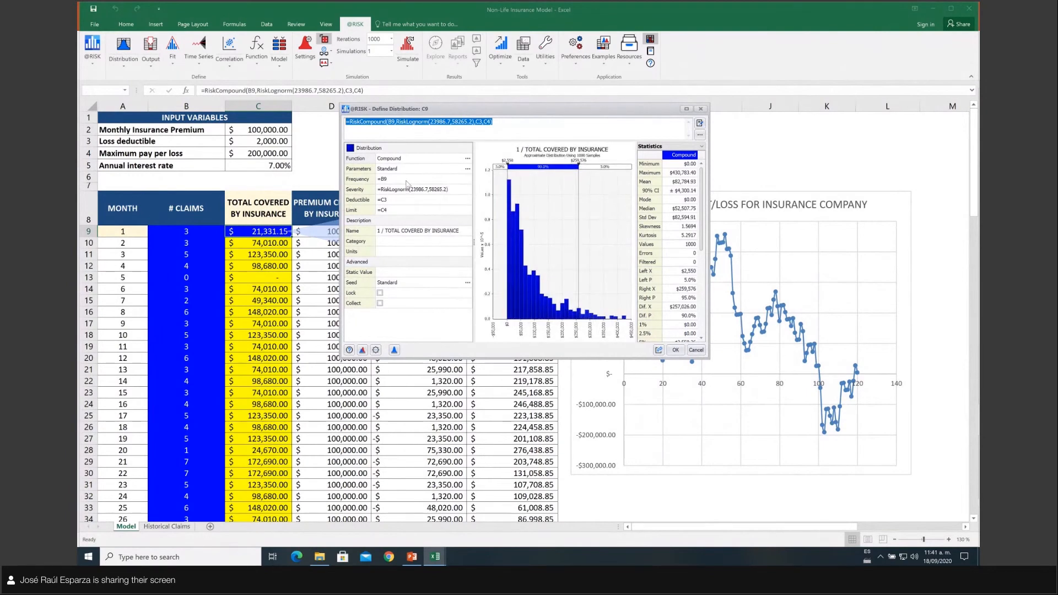
mouse_move(547, 235)
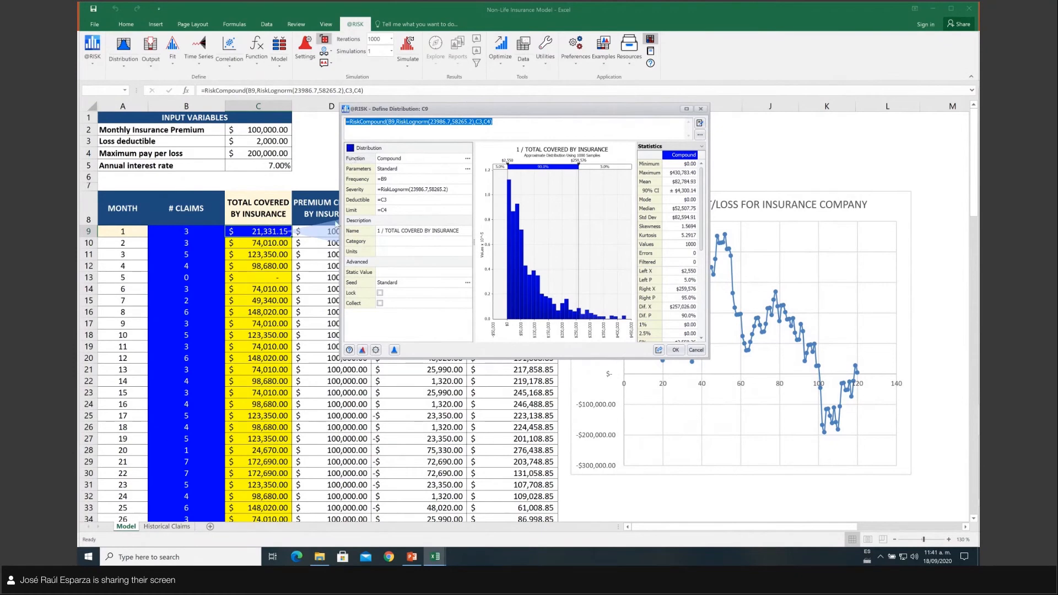
mouse_move(615, 298)
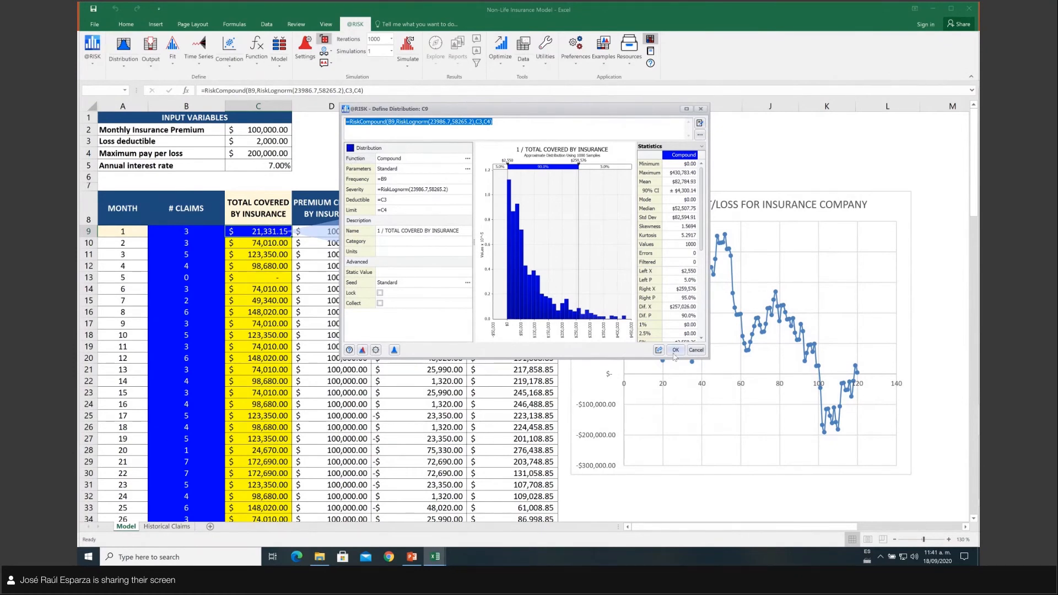
Step: Confirm C9's severity as RiskLognorm(23986.7, 58265.2) in Define Distribution
click(674, 349)
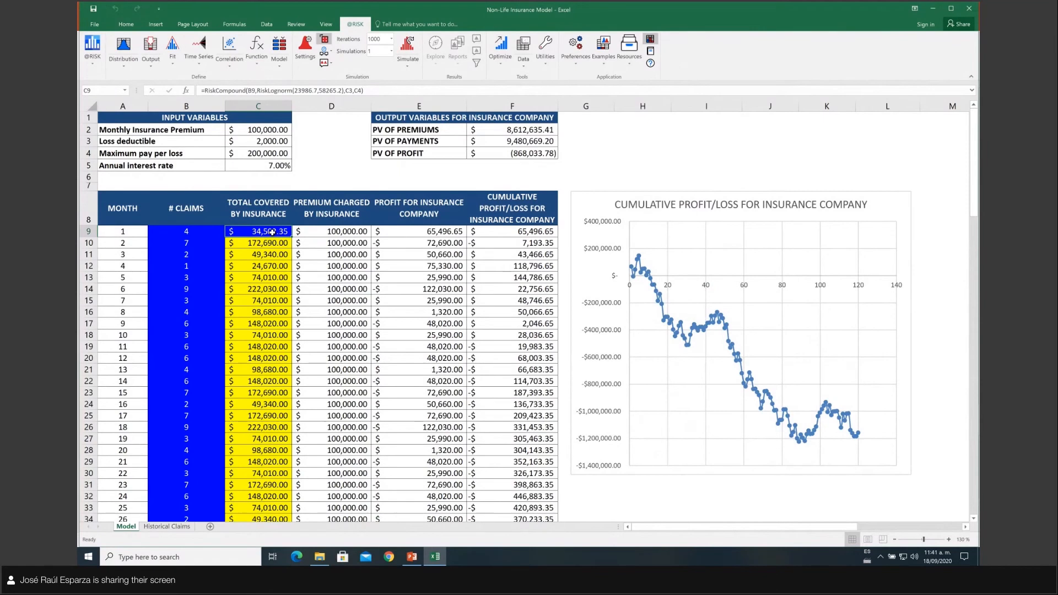
Step: Make C3 and C4 absolute in C9 and copy the claims formula down the column
double_click(258, 231)
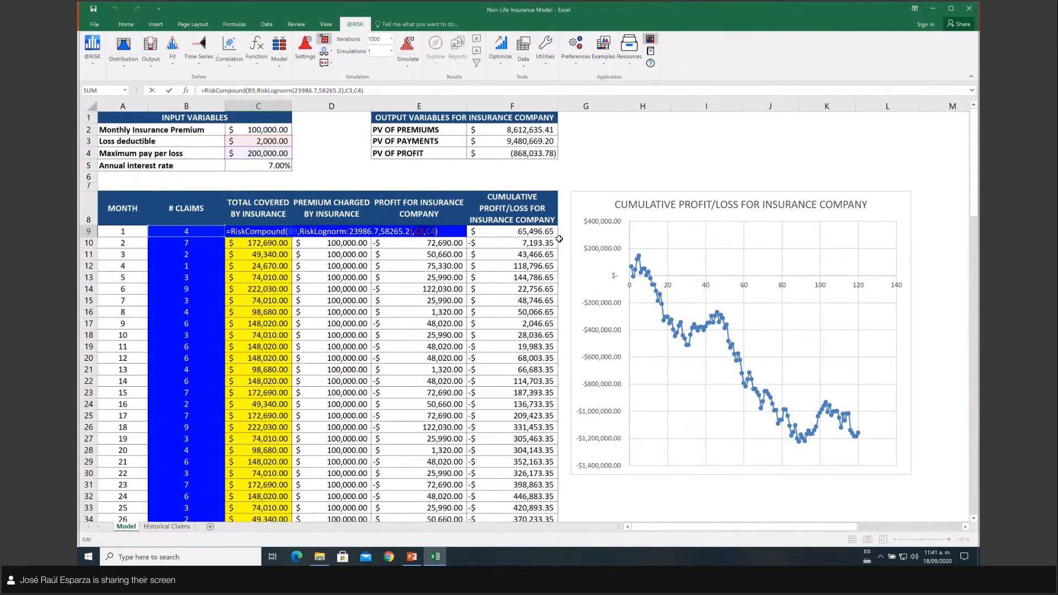
key(f4)
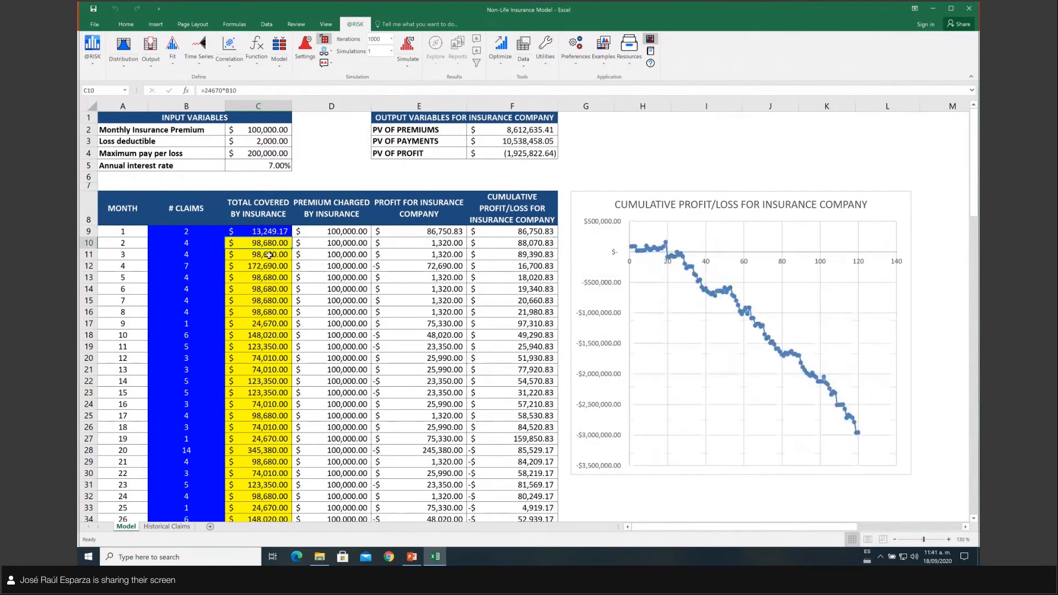
click(258, 231)
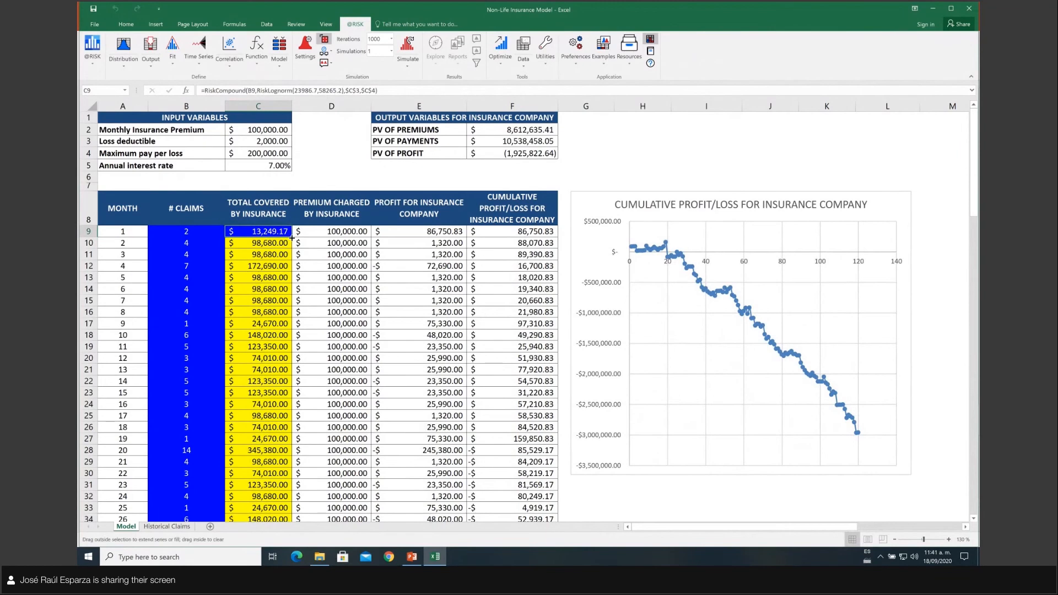
click(407, 47)
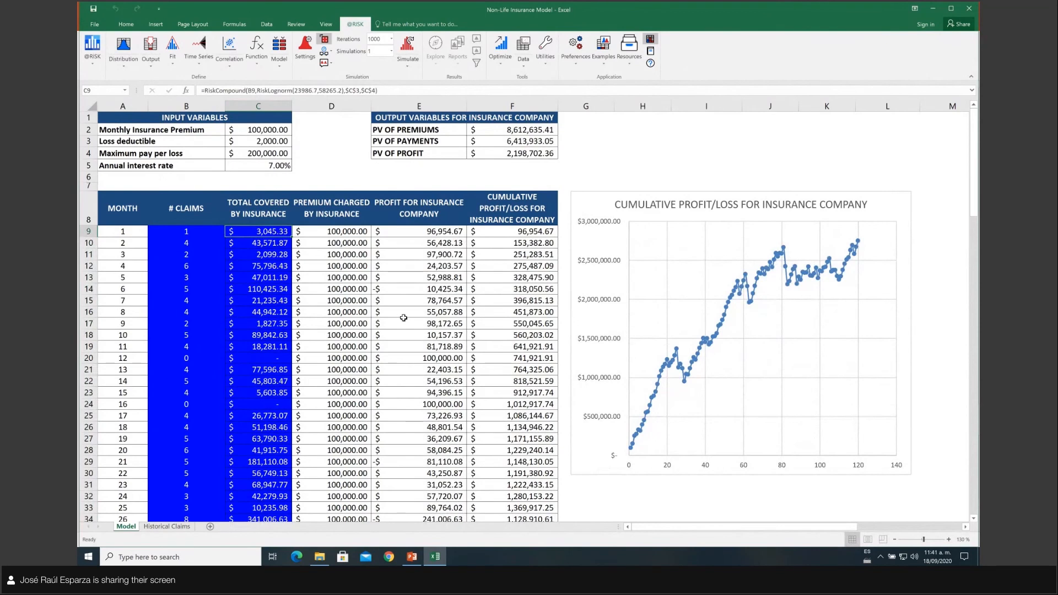
mouse_move(414, 293)
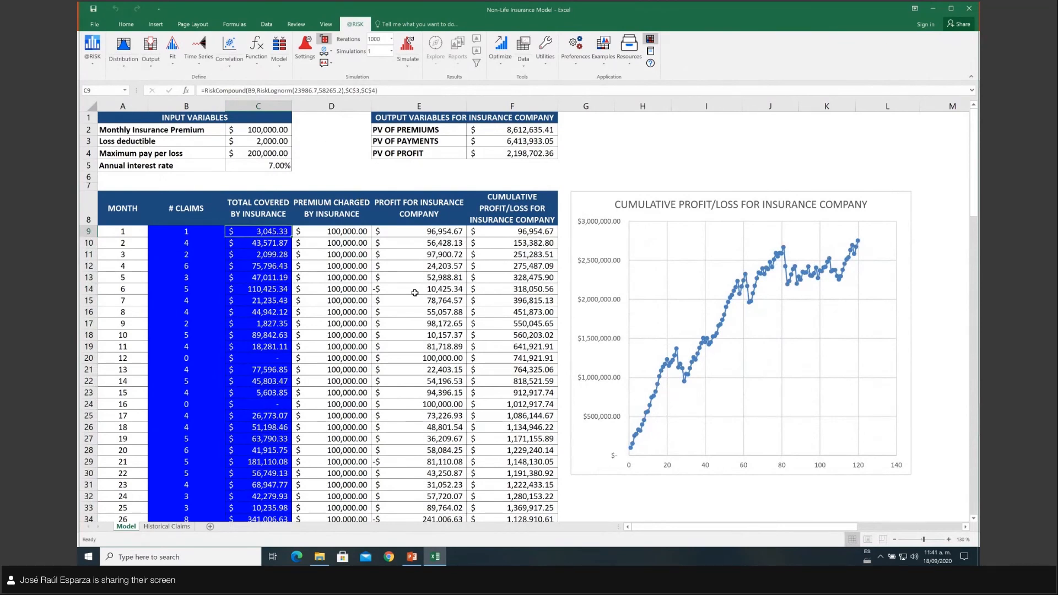
mouse_move(399, 163)
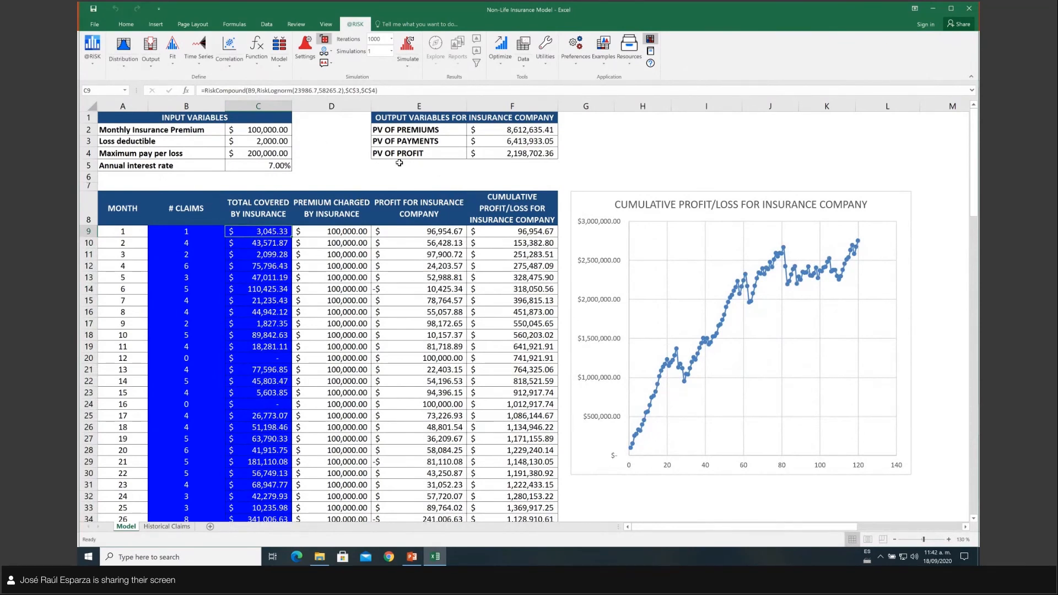
click(511, 153)
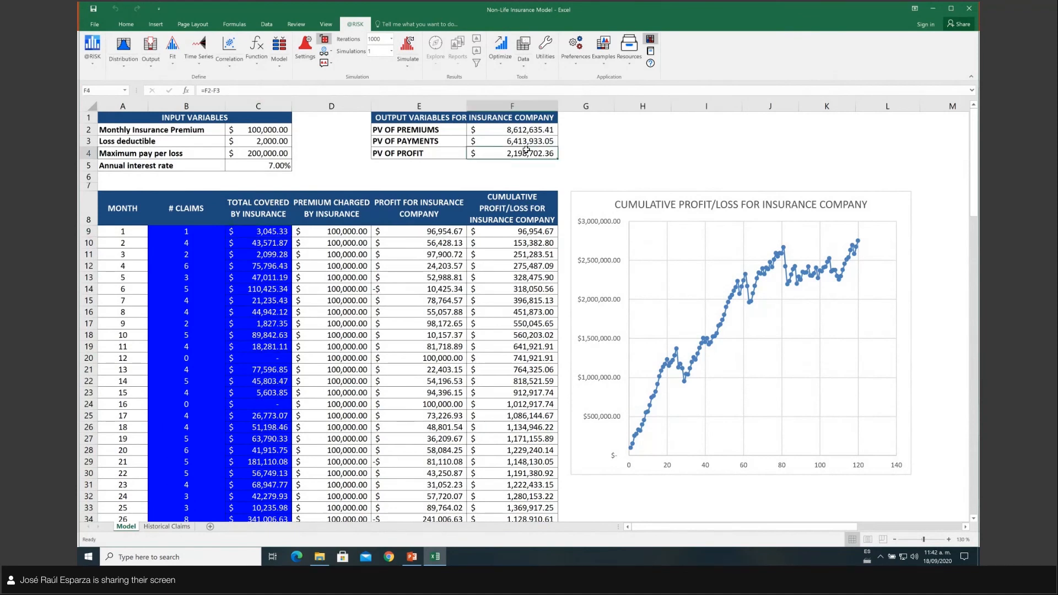
click(512, 141)
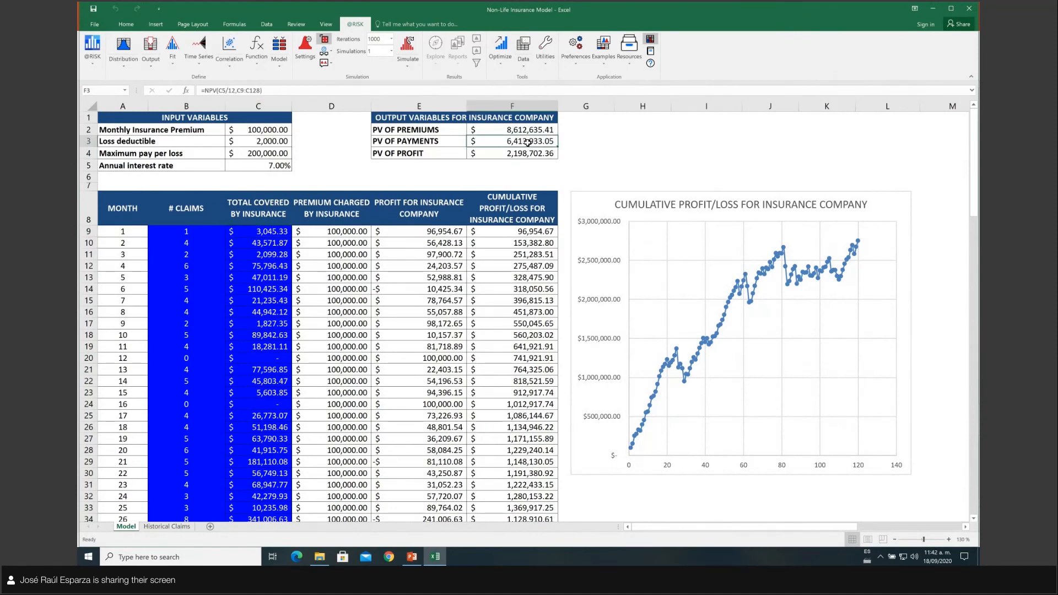
click(511, 153)
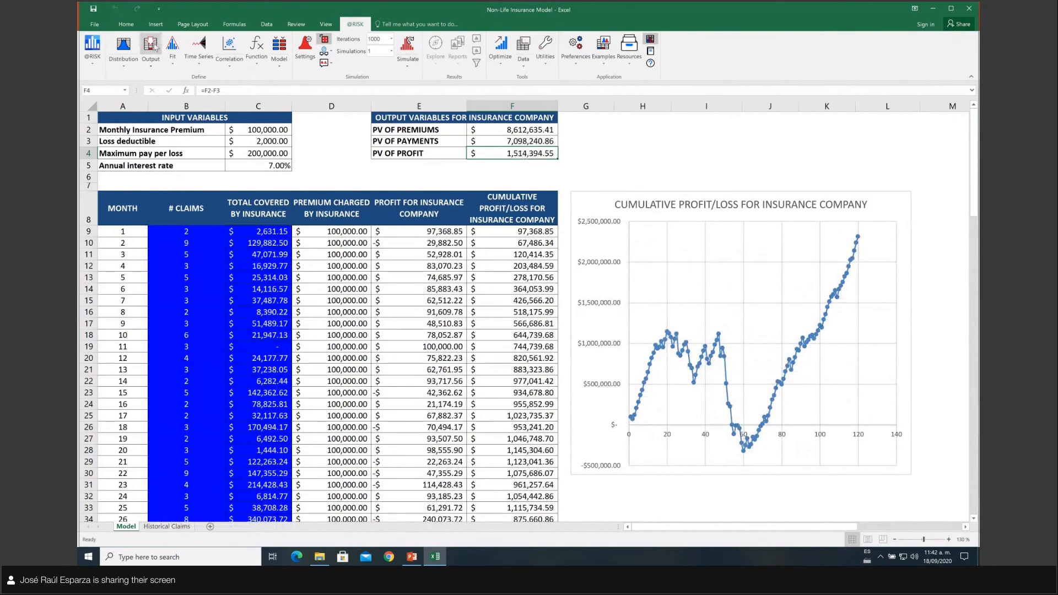
click(150, 48)
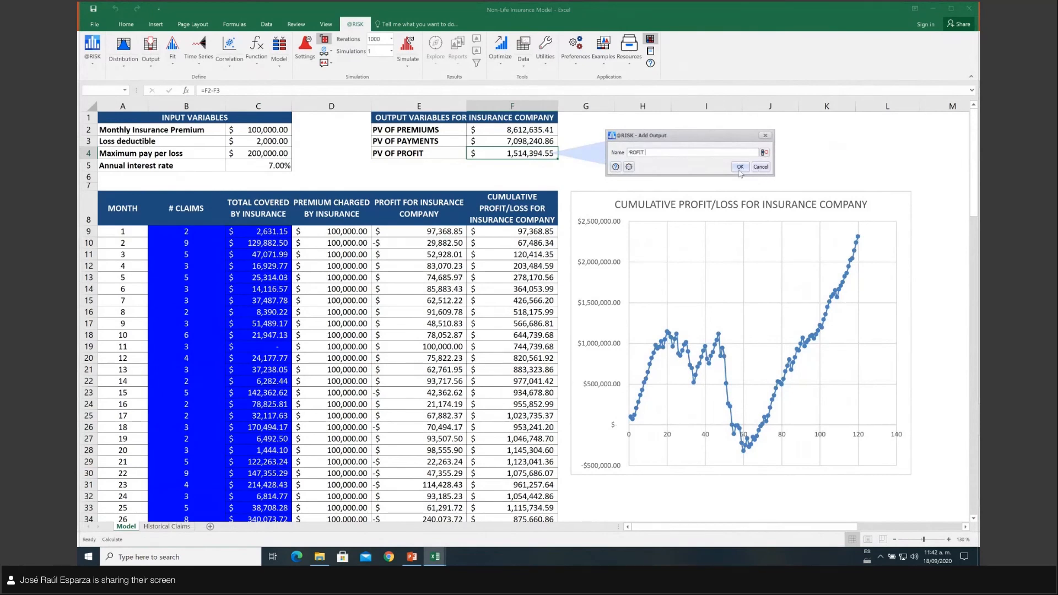
click(739, 166)
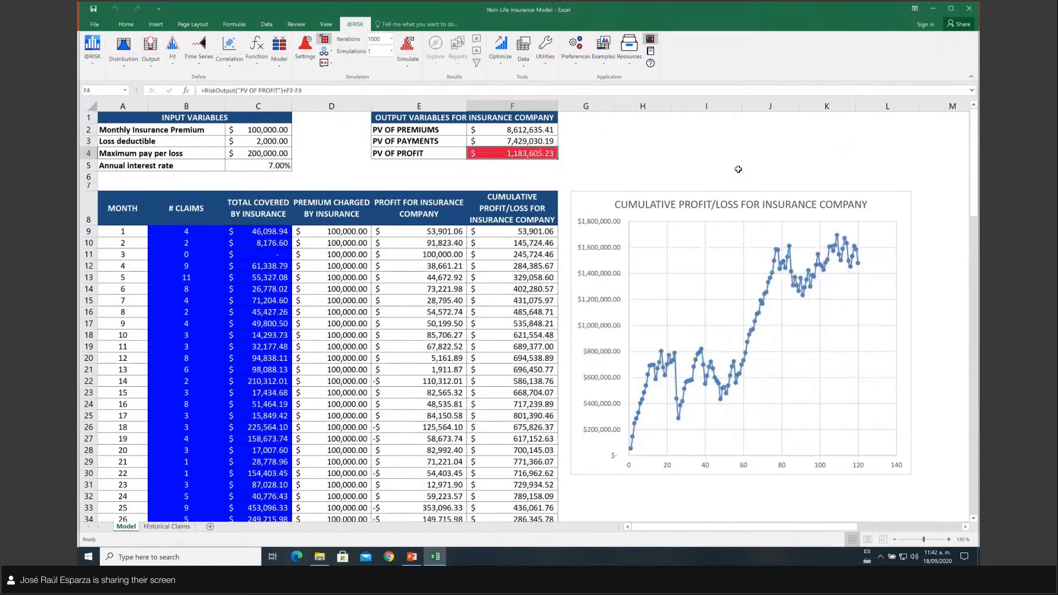